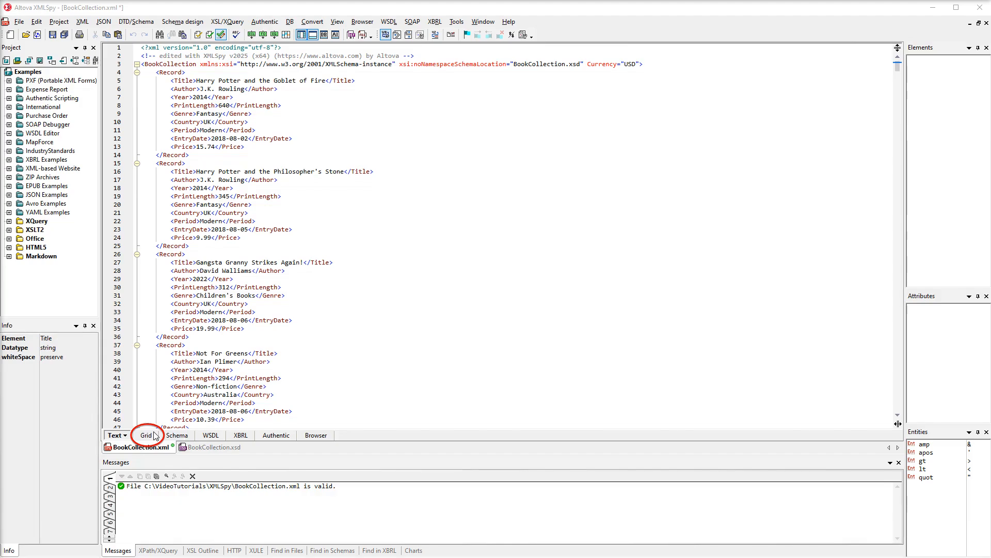
# Step: Switch BookCollection.xml to Grid view and lay out its 138 Record elements as a table
pyautogui.click(145, 435)
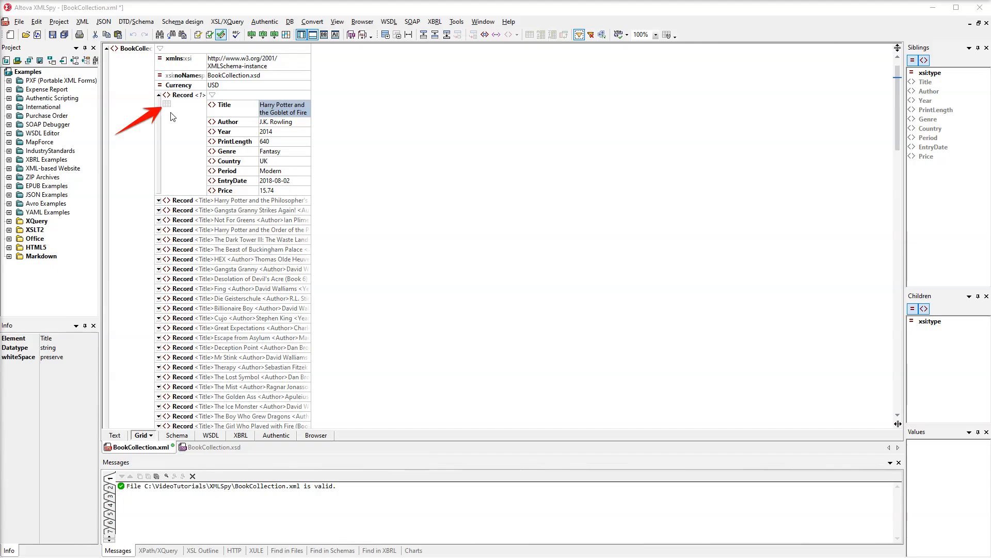
pyautogui.click(167, 96)
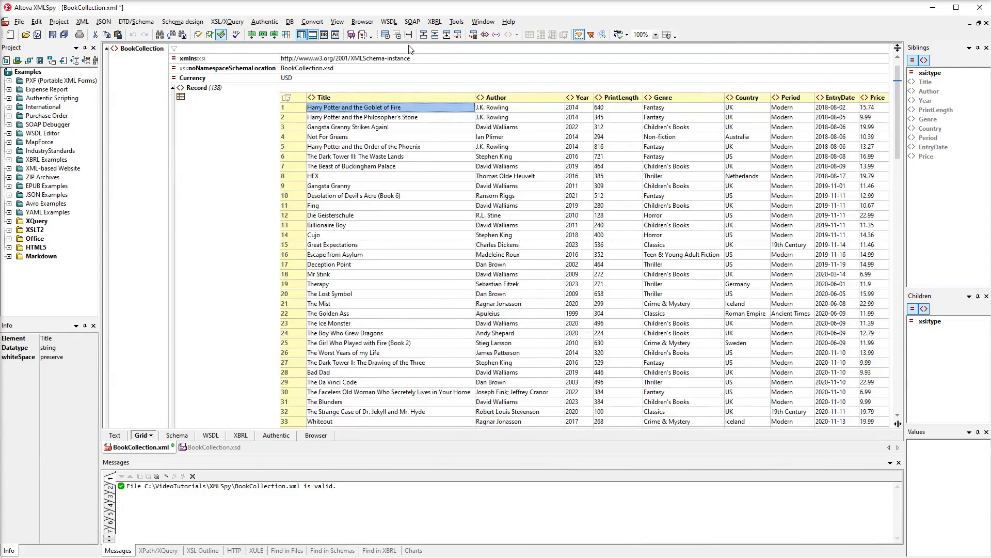
# Step: Append a new empty record after the last record, Nightblind
pyautogui.scroll(-3)
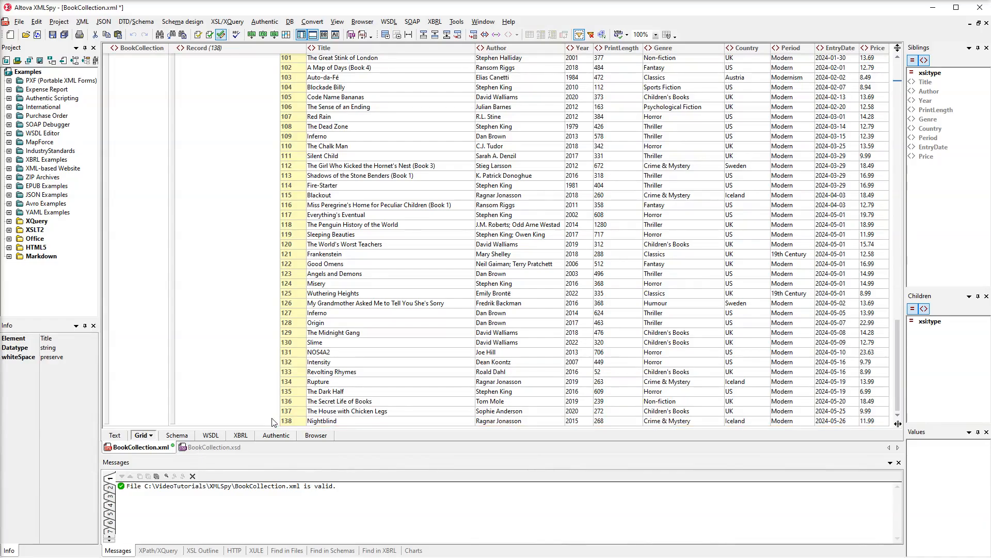
pyautogui.click(288, 421)
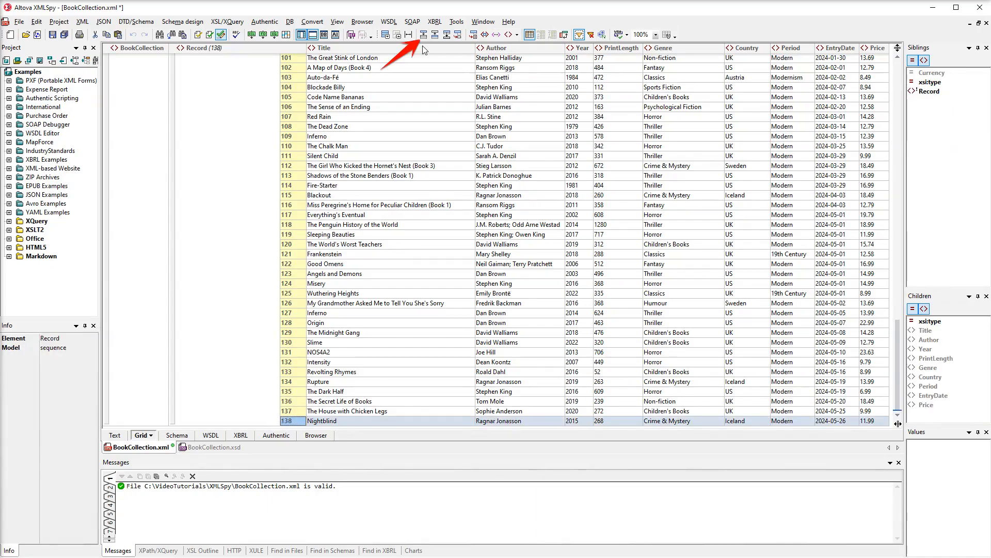
pyautogui.click(423, 35)
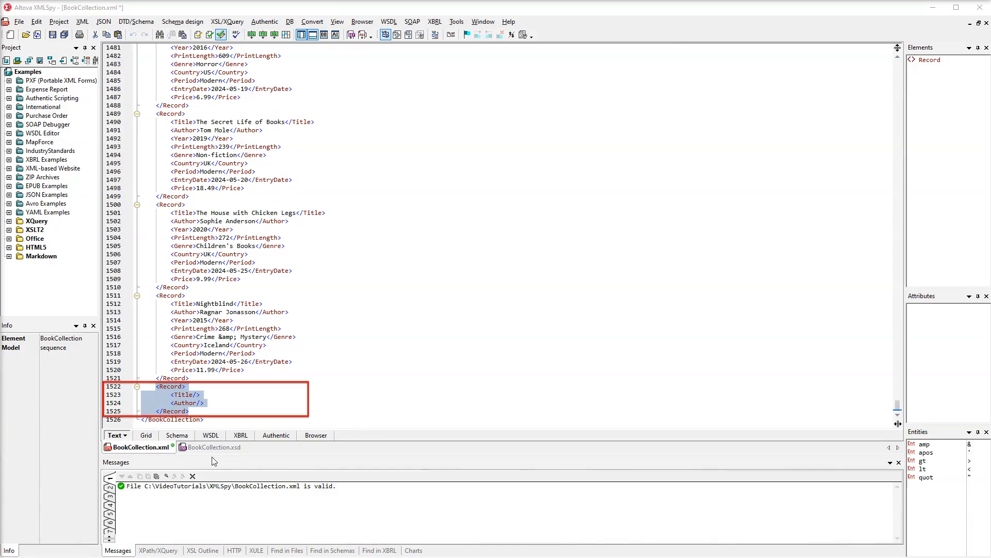
pyautogui.click(214, 448)
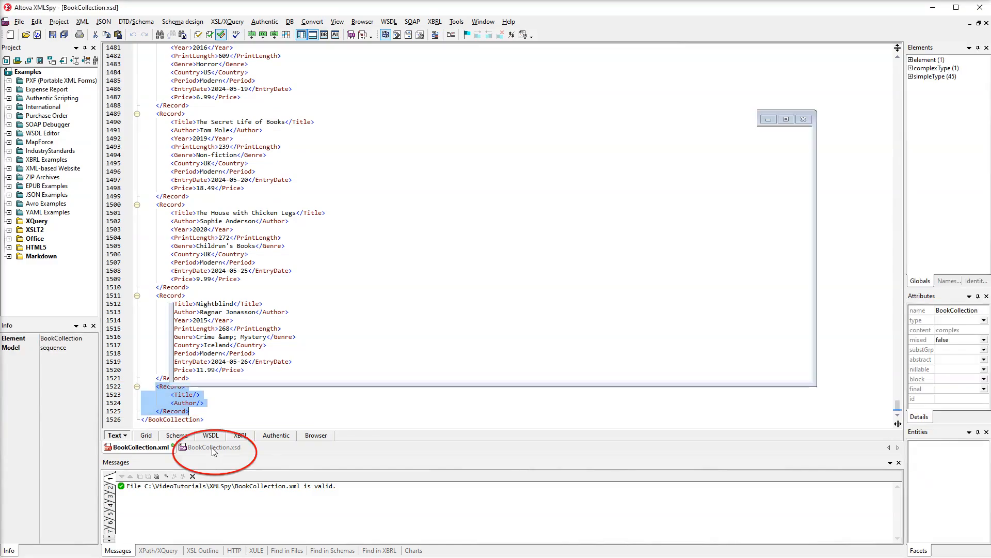
pyautogui.click(215, 447)
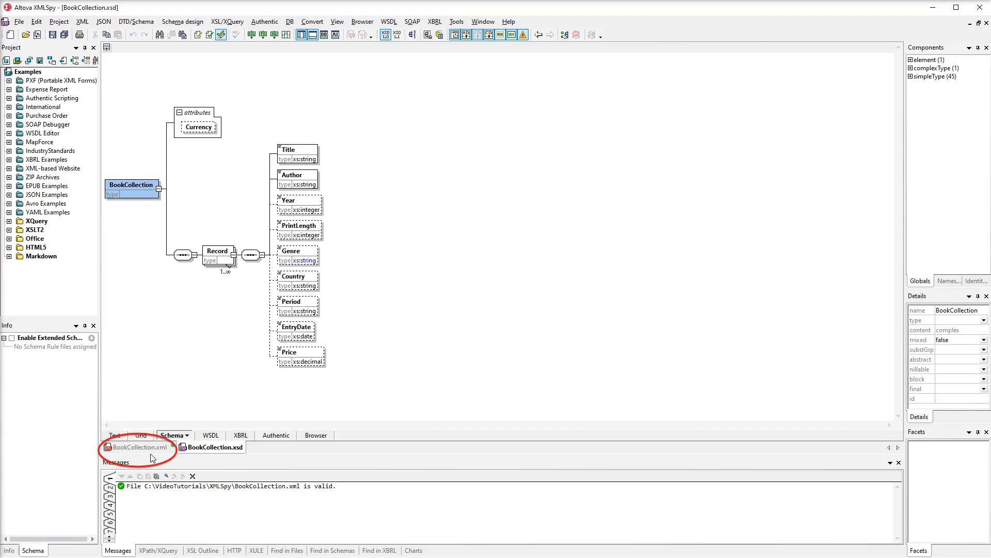
pyautogui.click(137, 447)
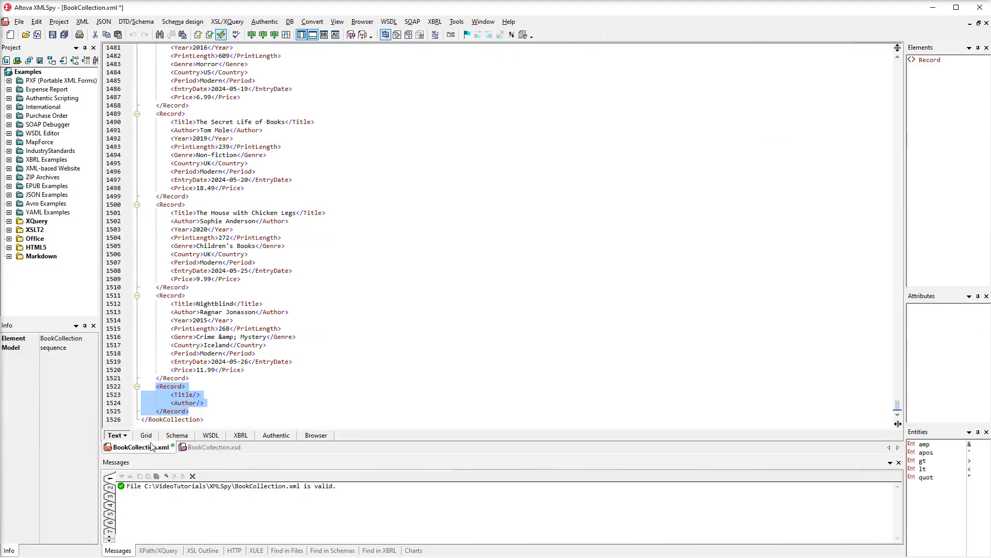
# Step: Enable 'Automatically provide optimal cell widths' in the Grid View Settings
pyautogui.click(146, 434)
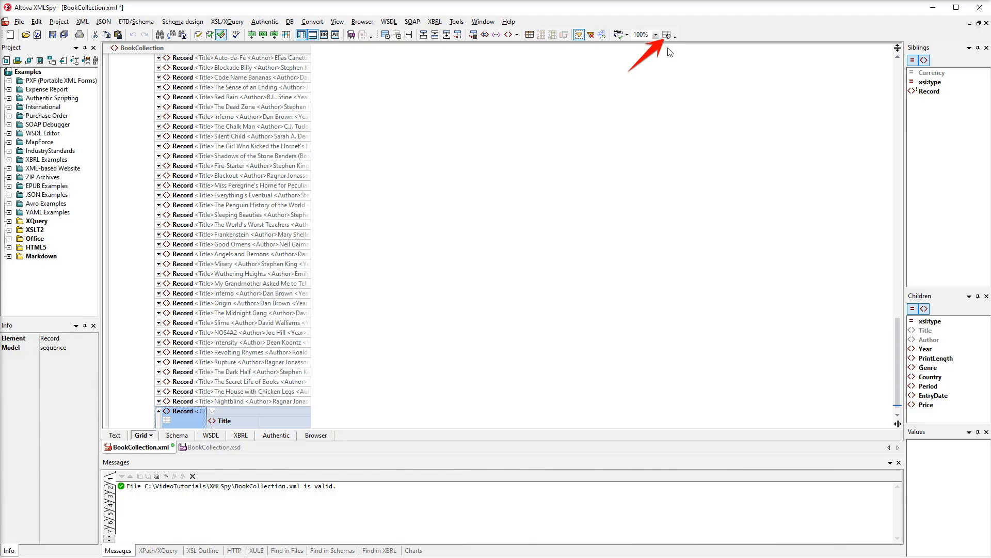
pyautogui.click(665, 35)
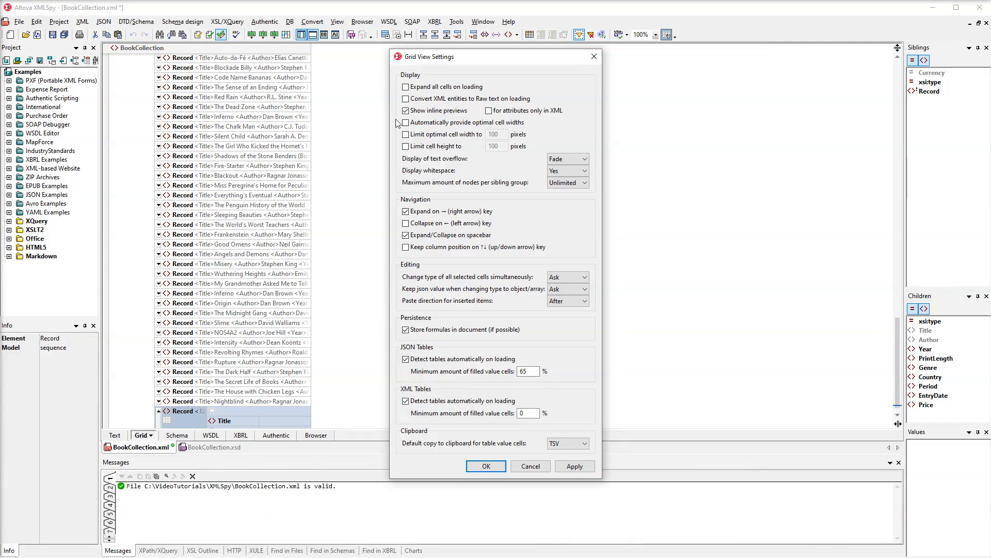
pyautogui.click(405, 122)
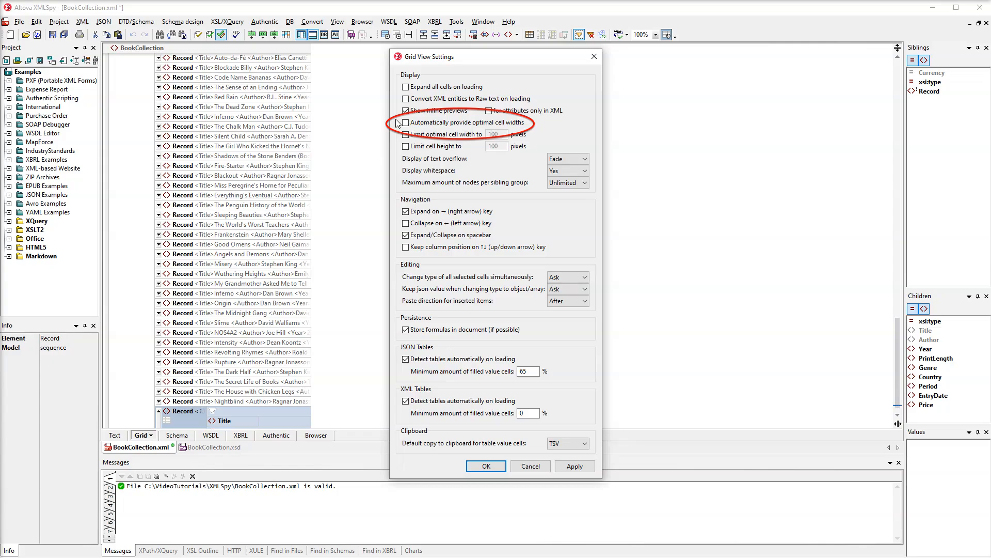
pyautogui.click(404, 122)
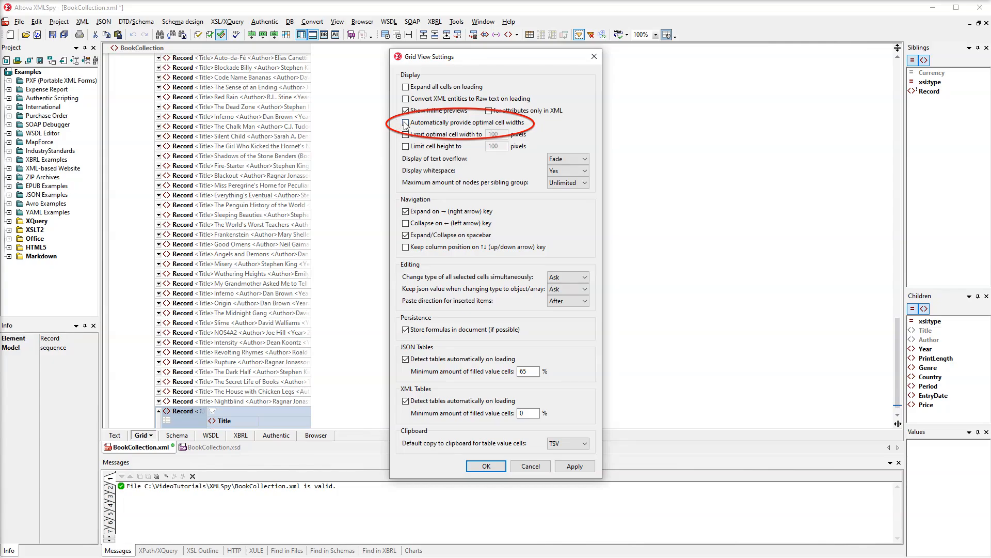
pyautogui.click(405, 121)
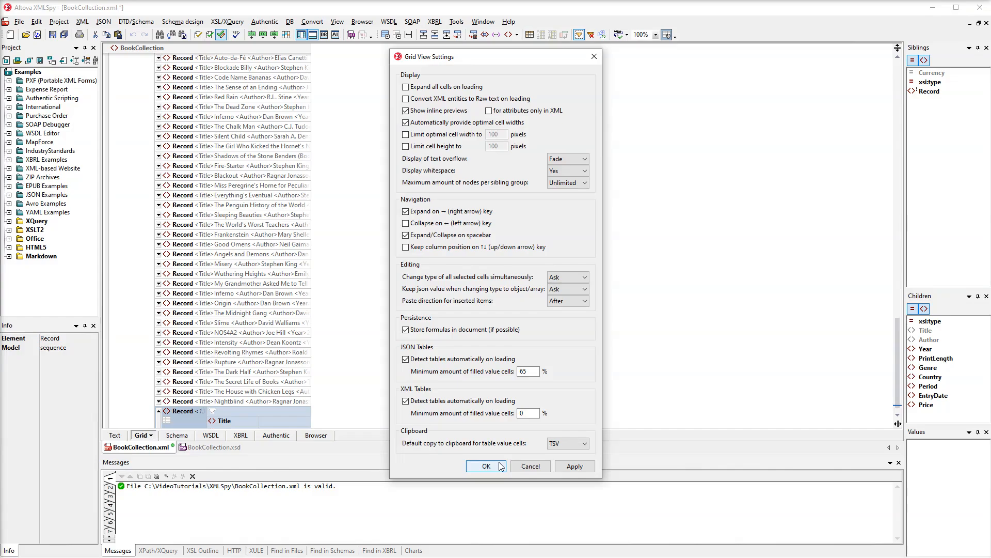
pyautogui.click(485, 466)
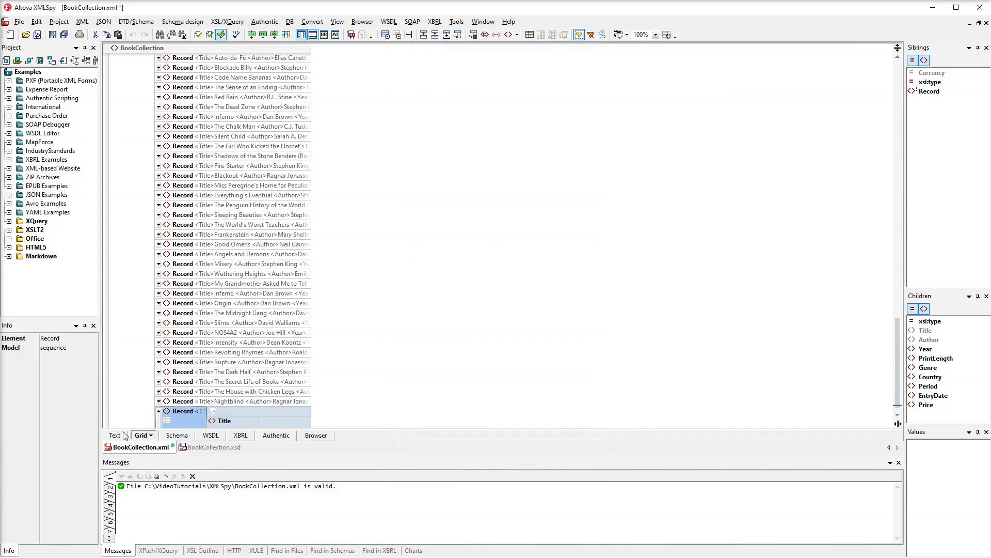
# Step: Refresh the grid via Text view so the table shows the new empty row 139
pyautogui.click(115, 434)
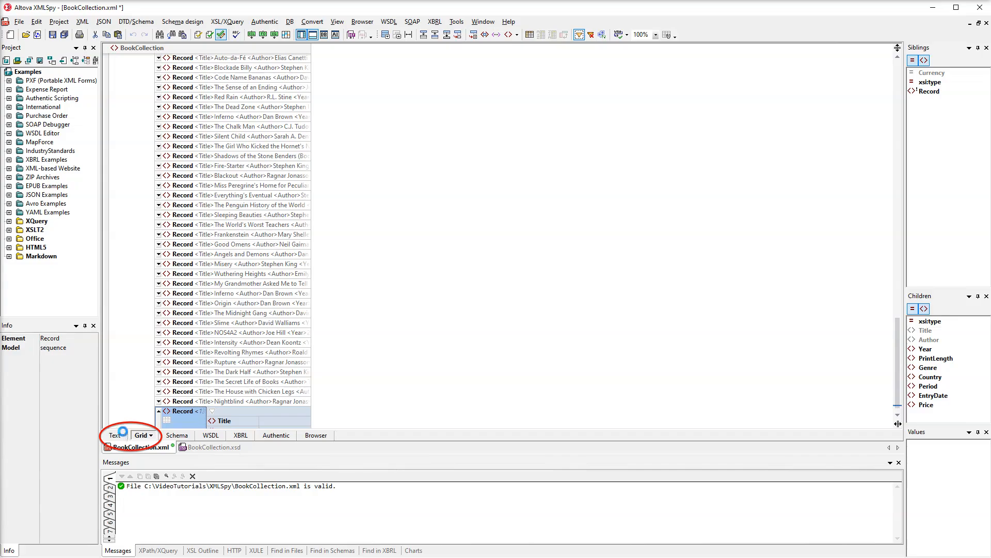
pyautogui.click(113, 435)
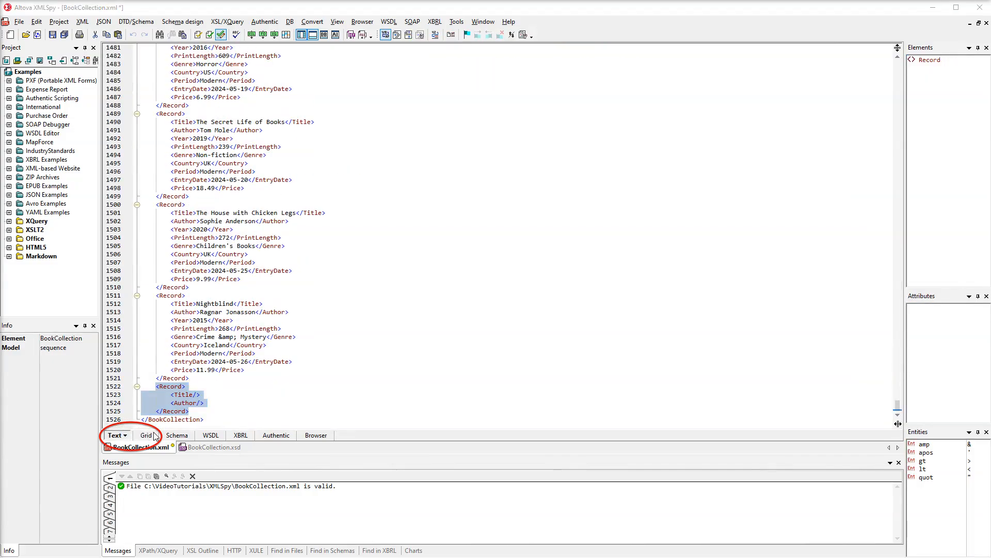
pyautogui.click(145, 434)
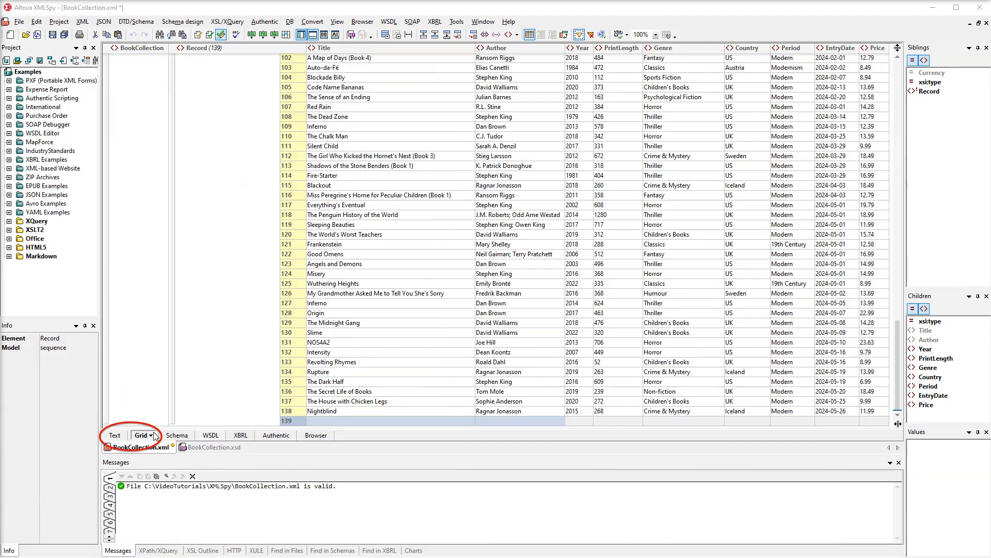
# Step: Enter 'The Black Tower' as the Title of record 139
pyautogui.click(390, 420)
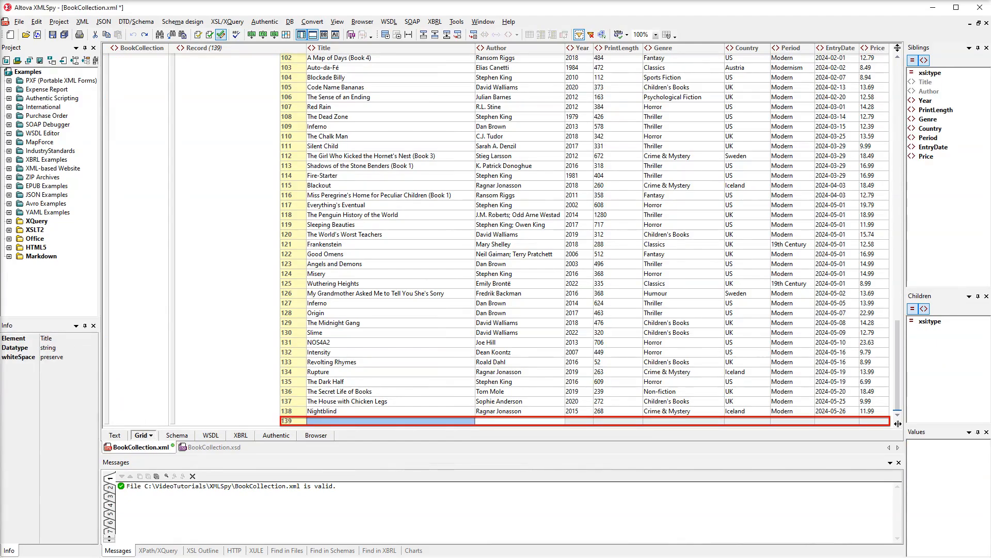
pyautogui.click(389, 420)
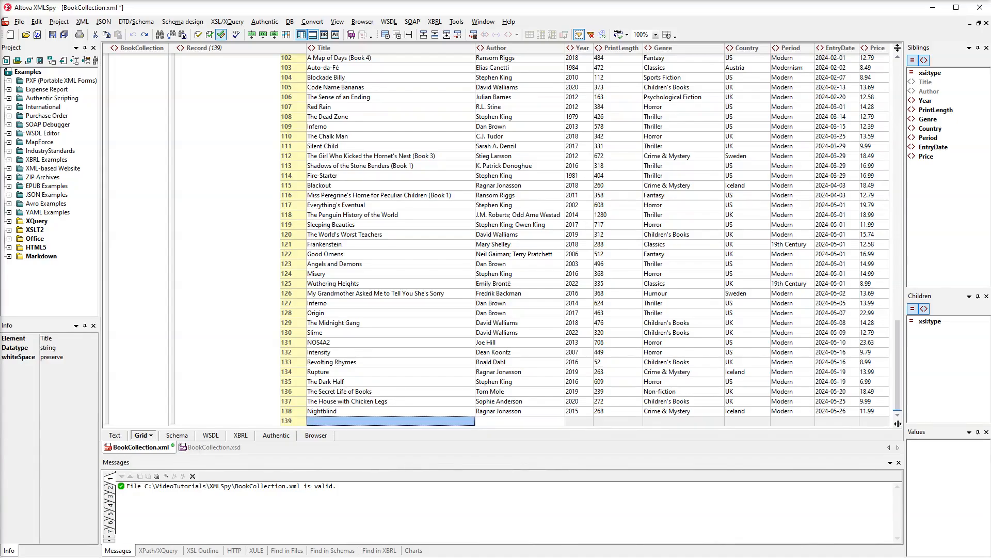
pyautogui.write('The Blac')
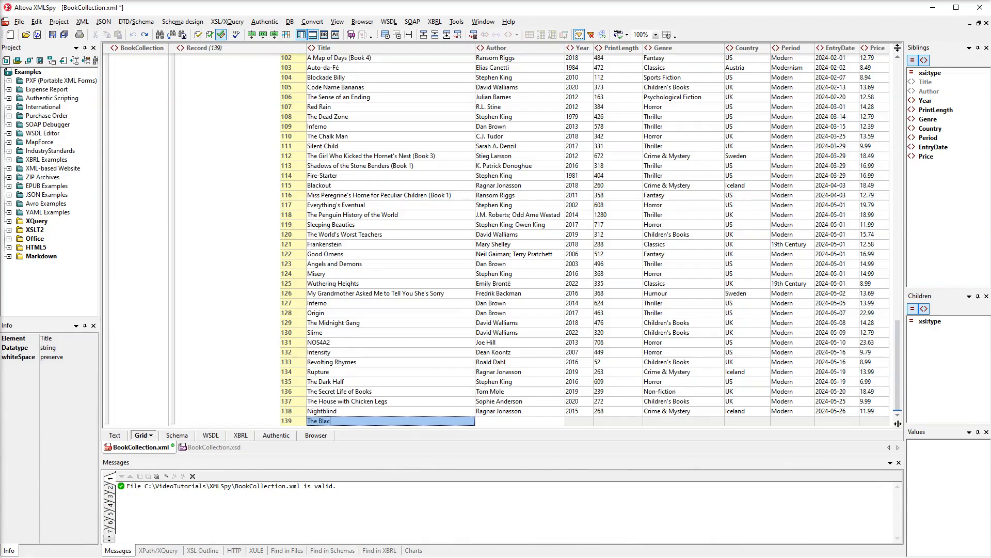
pyautogui.write('k Tower')
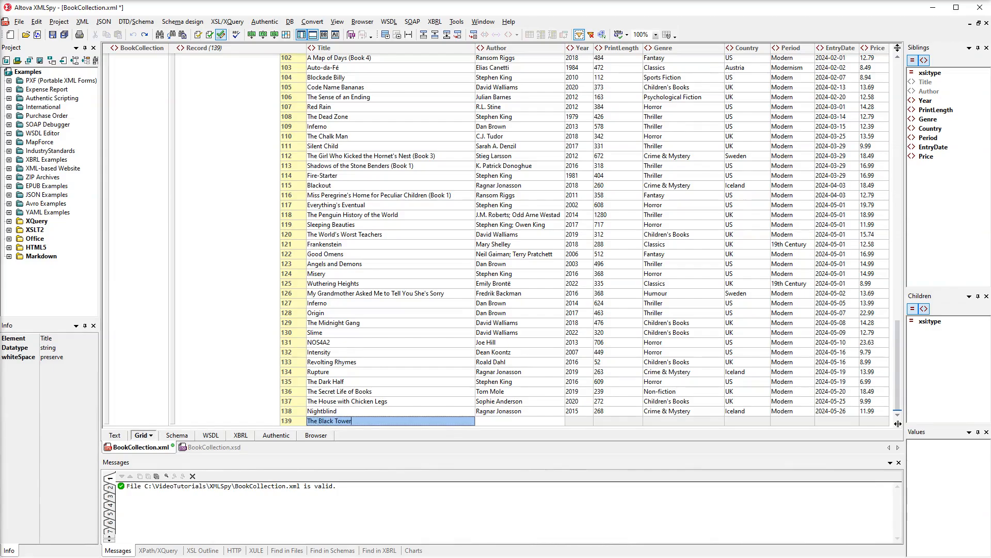
pyautogui.click(519, 421)
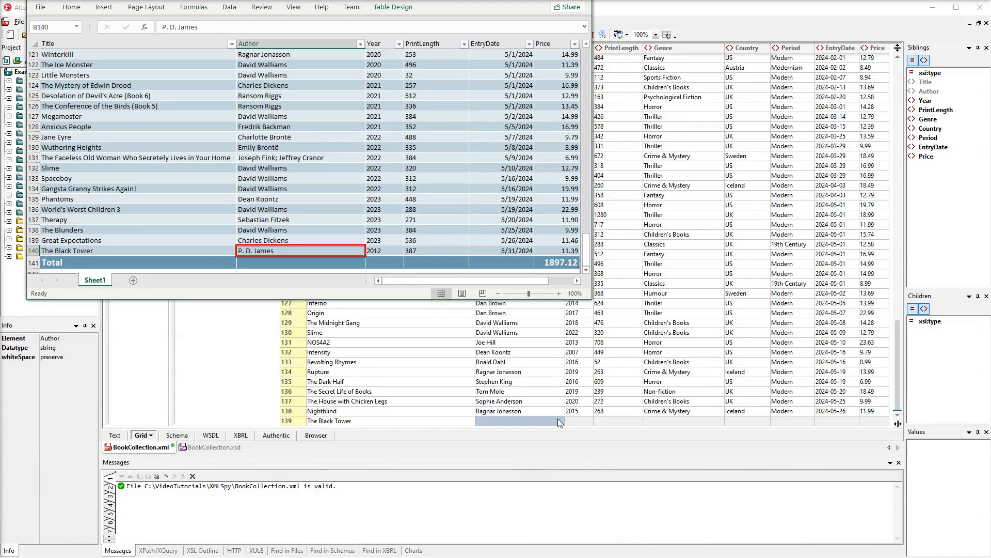
# Step: Copy author P. D. James and year 2012 from the reference spreadsheet into record 139
pyautogui.press('ctrl+c')
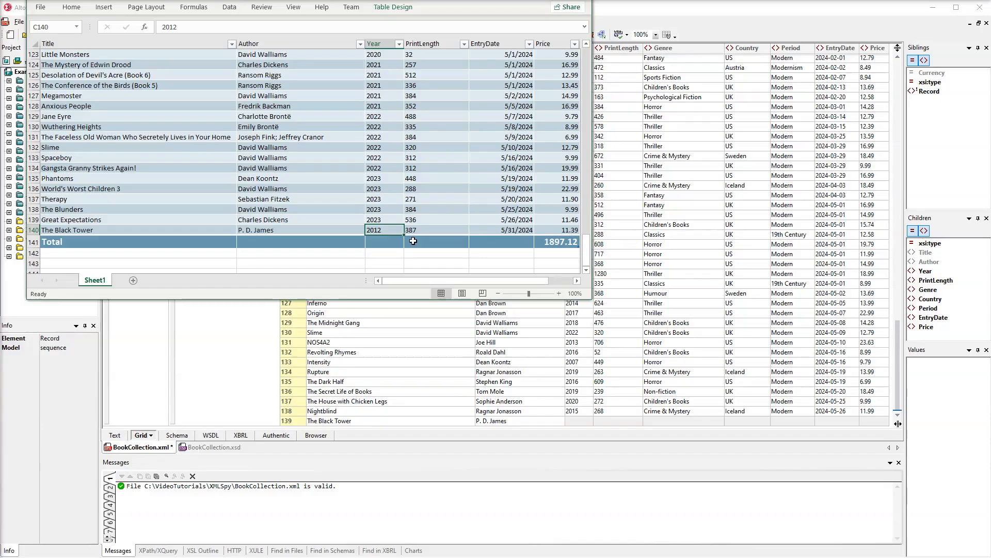
pyautogui.click(435, 230)
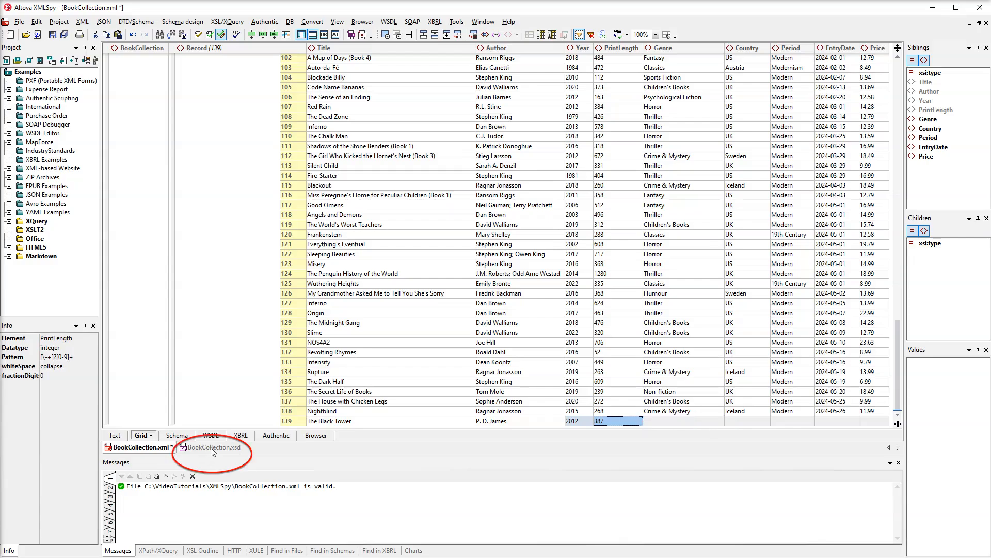
# Step: Check the schema's allowed genres and set record 139's Genre to Crime & Mystery
pyautogui.click(213, 447)
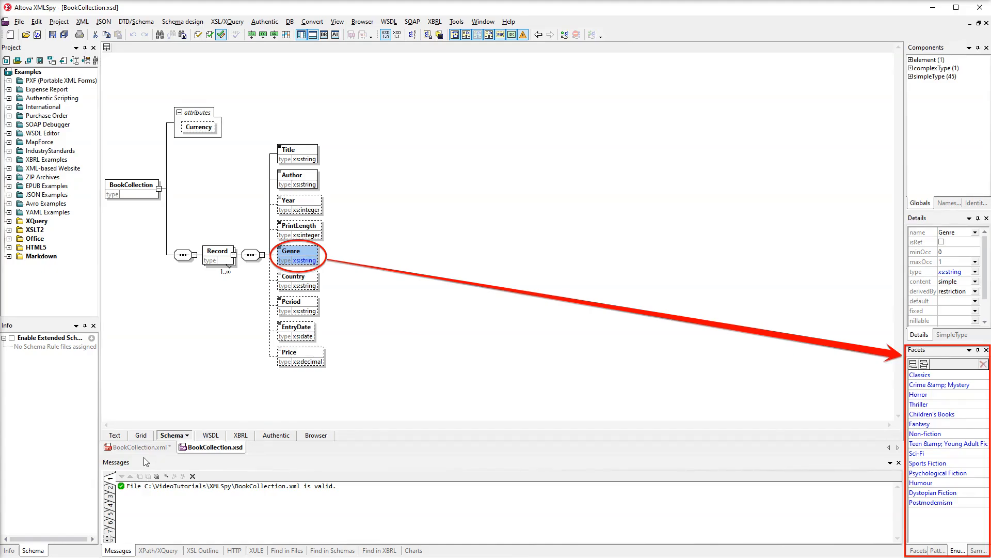
pyautogui.click(140, 435)
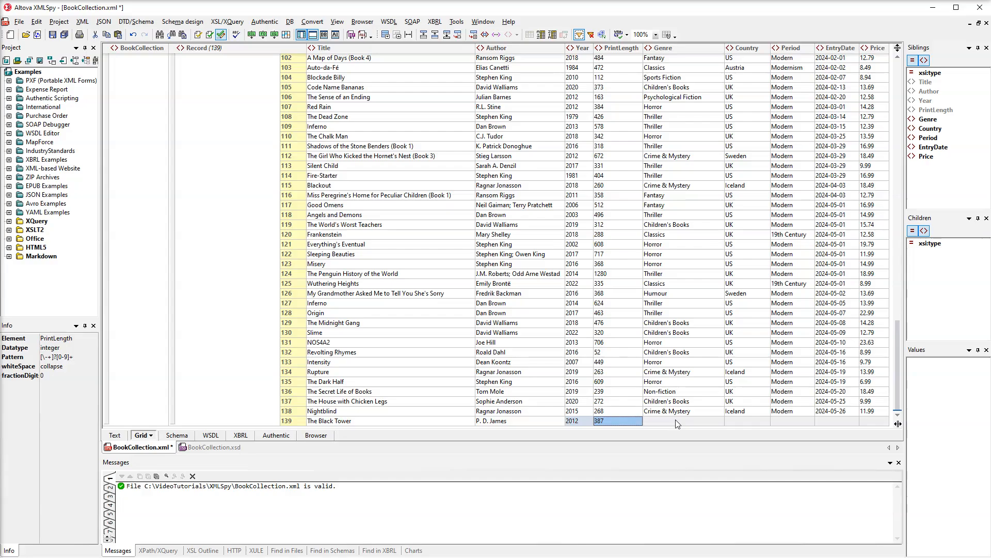
pyautogui.click(682, 420)
pyautogui.write('Crime & Mystery')
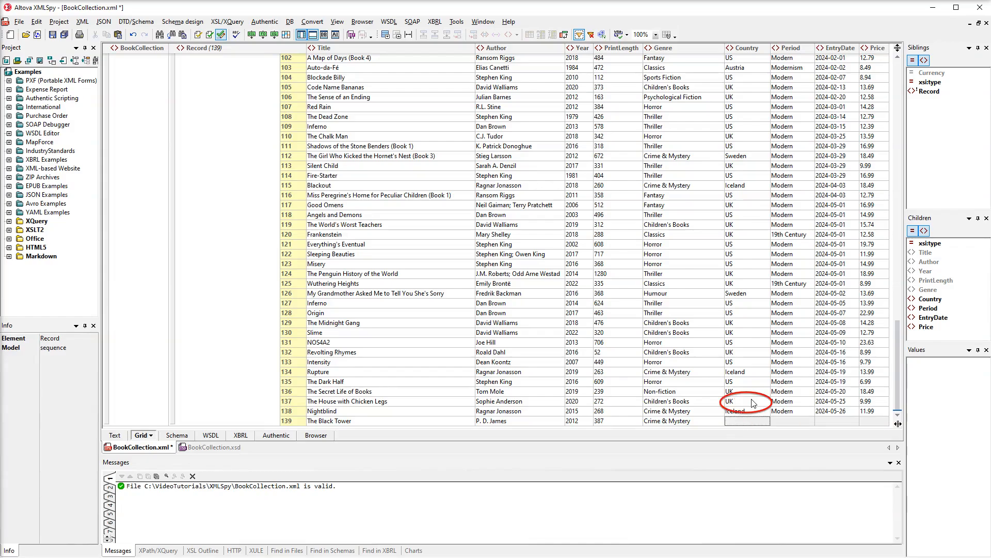
pyautogui.click(746, 401)
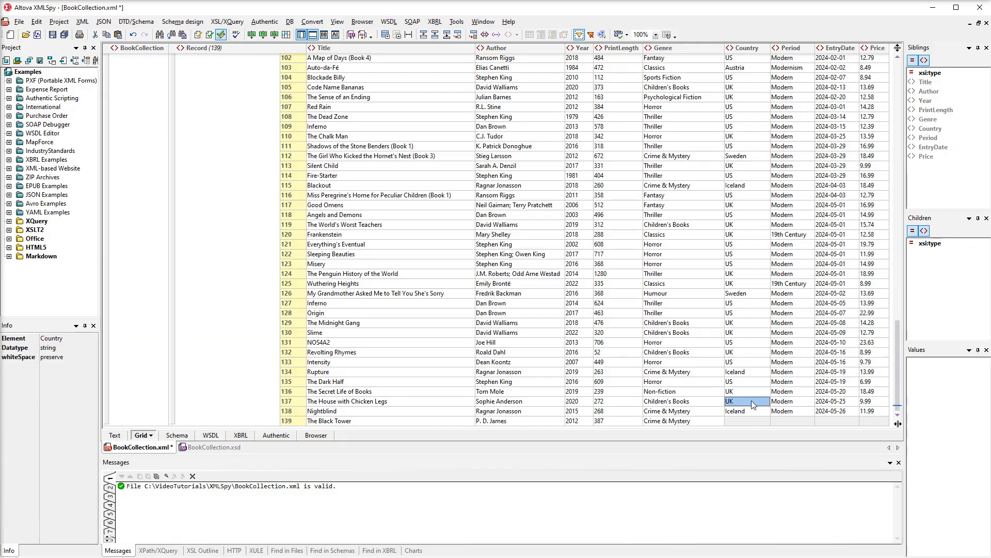
# Step: Fill record 139 with country UK, period Modern, entry date 2024-05-31 and price 11.39, checking xs:date in the XSD
pyautogui.click(793, 411)
pyautogui.write('11.39')
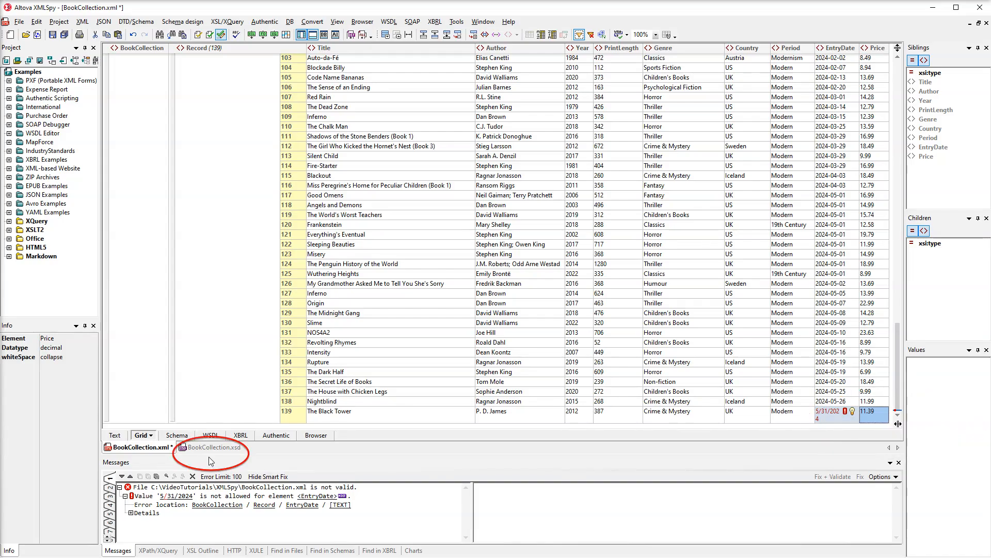
pyautogui.click(214, 447)
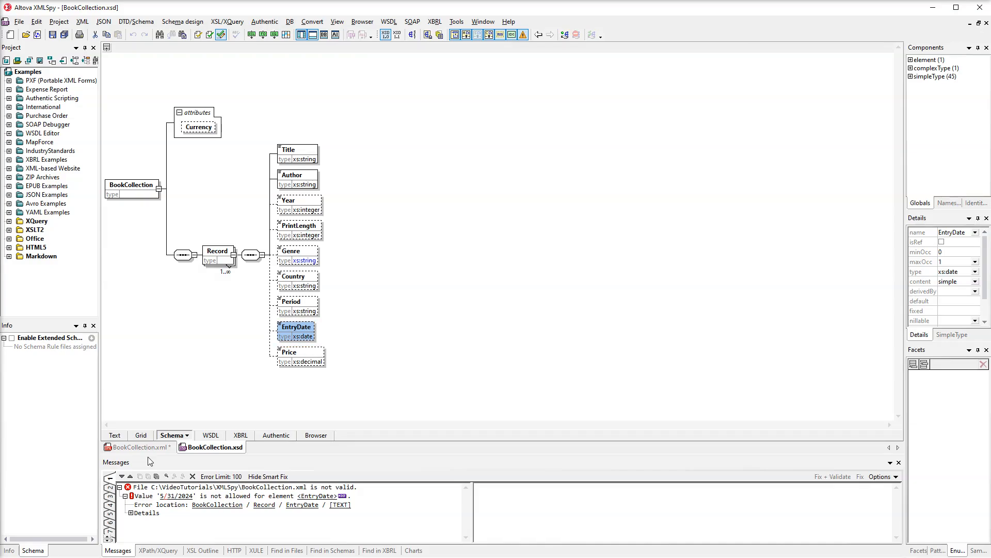
pyautogui.click(140, 435)
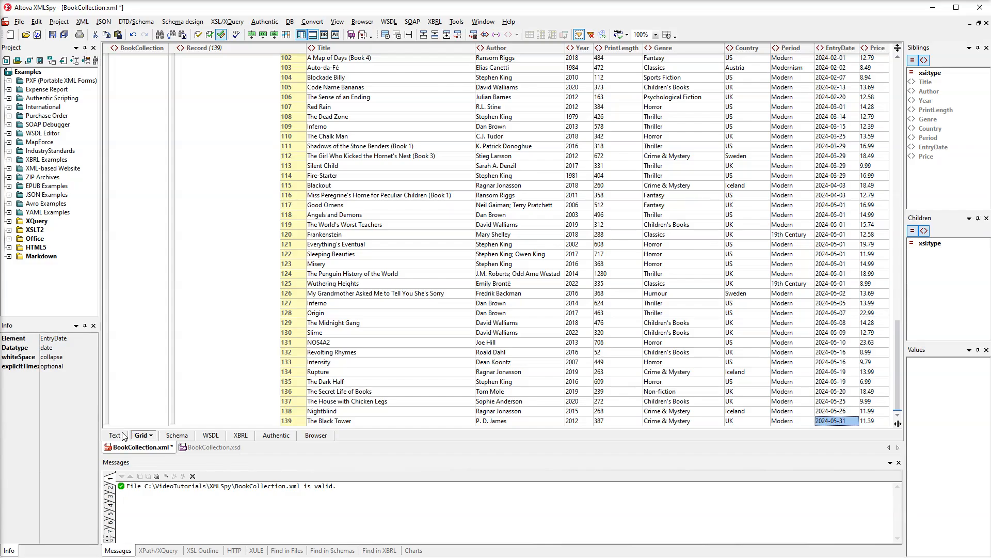
pyautogui.click(115, 434)
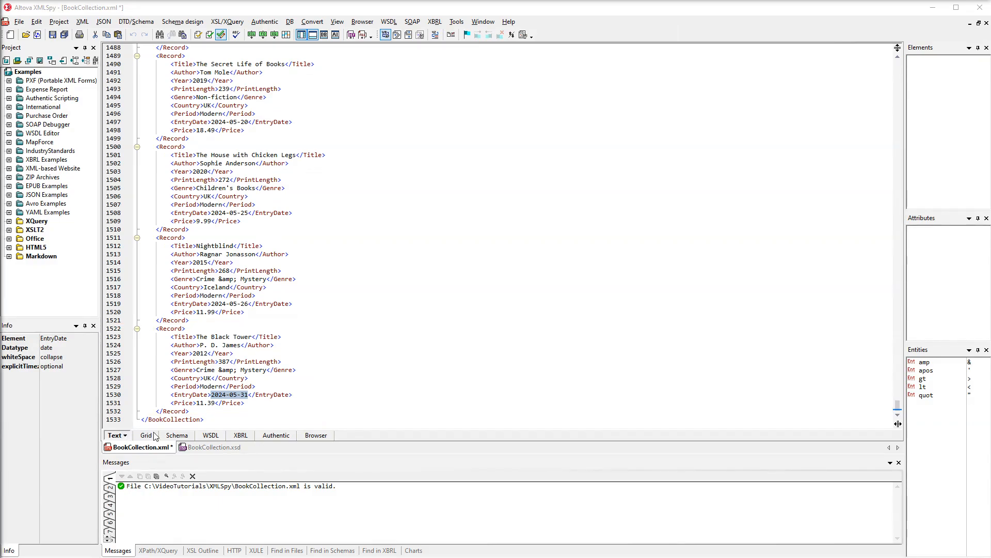
pyautogui.click(145, 435)
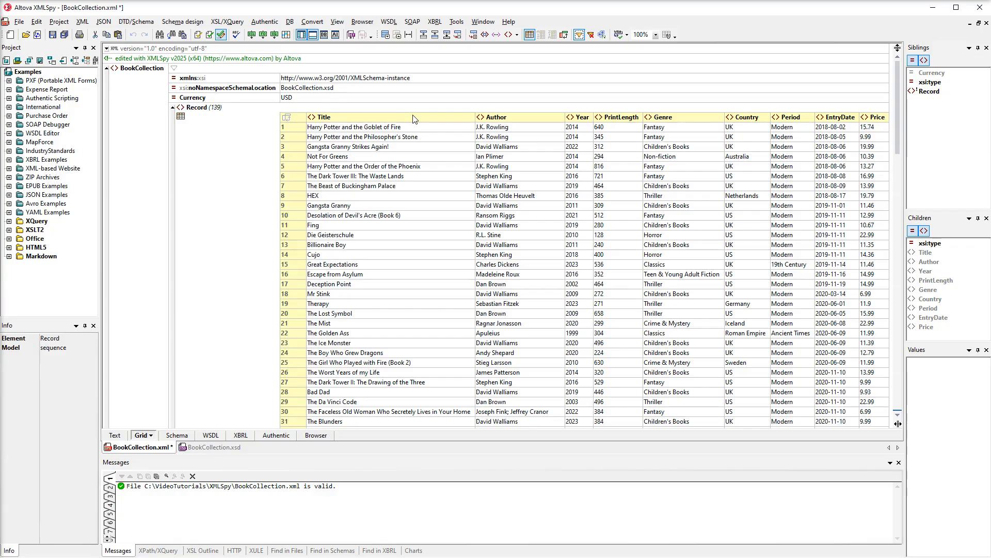
# Step: Sort the records ascending by the Title column and view the reordered XML as text
pyautogui.click(326, 117)
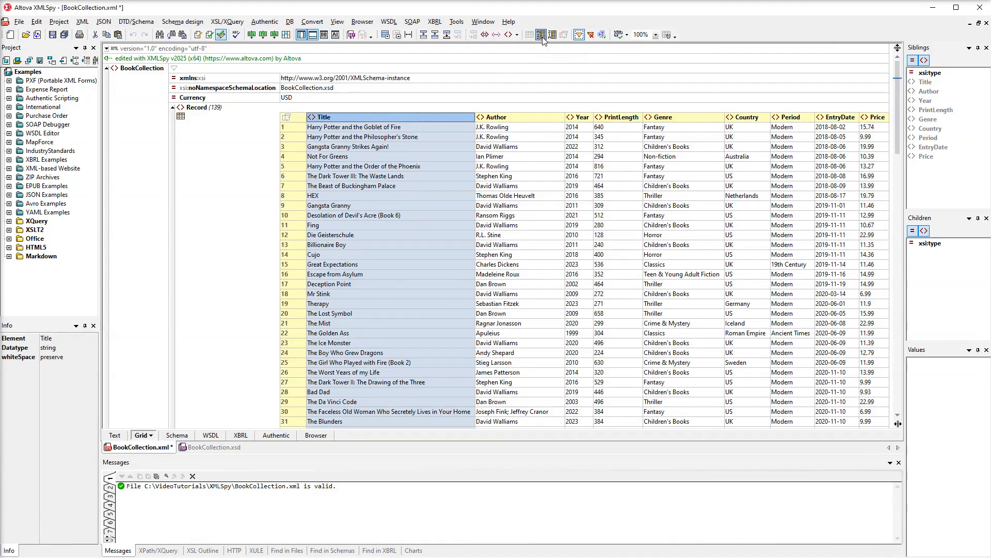
pyautogui.click(540, 35)
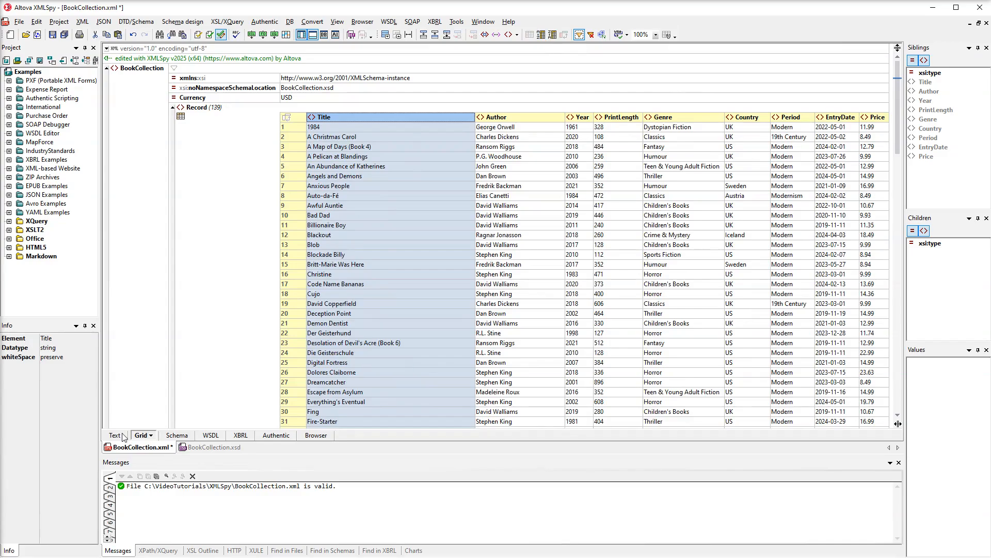
pyautogui.click(324, 117)
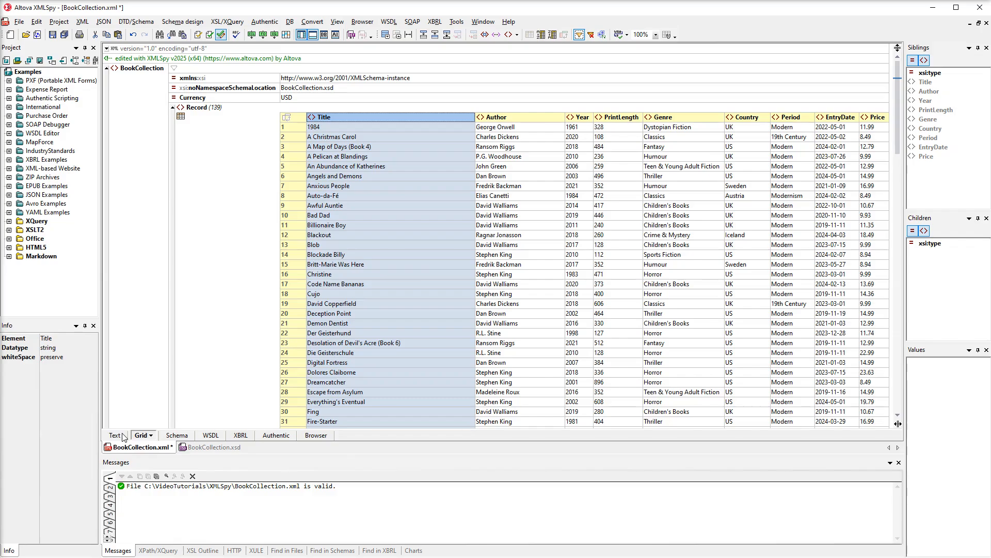
pyautogui.click(115, 435)
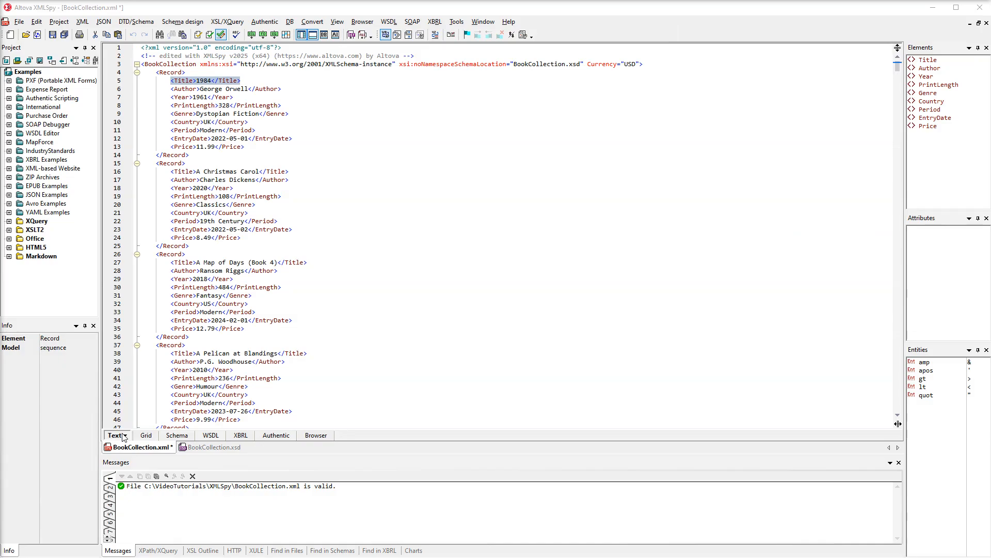
# Step: Split the record grid into two panes showing the first sorted records and records 23–39
pyautogui.click(146, 435)
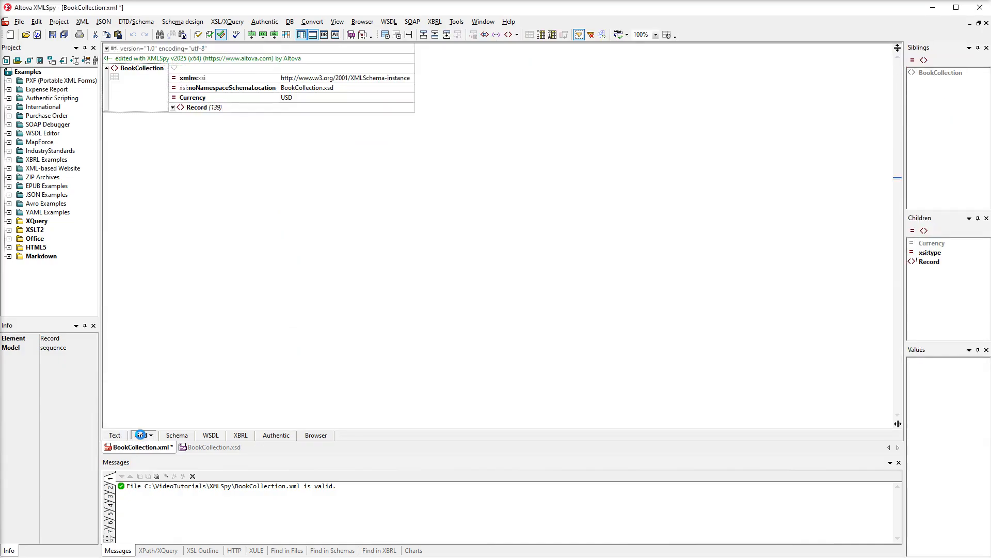
pyautogui.click(139, 435)
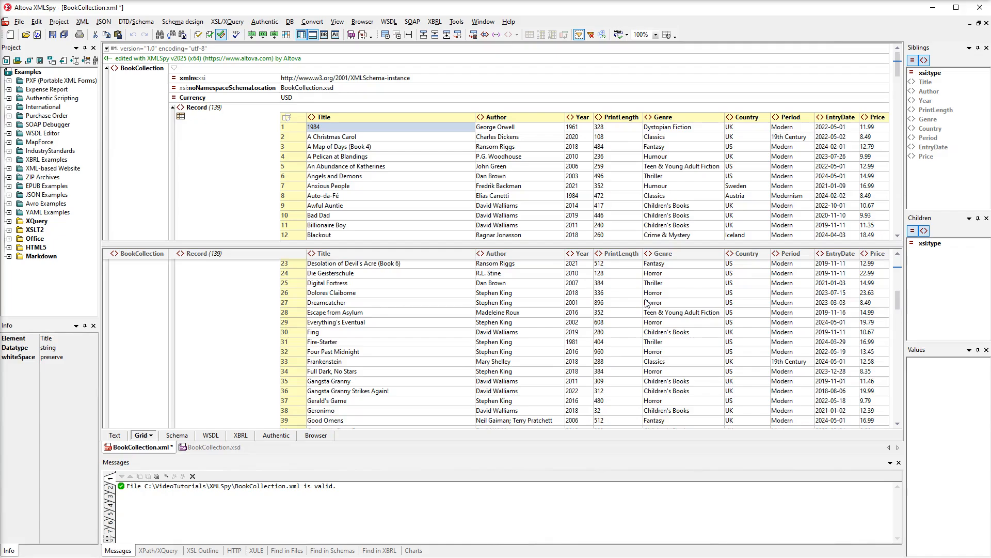
pyautogui.click(870, 371)
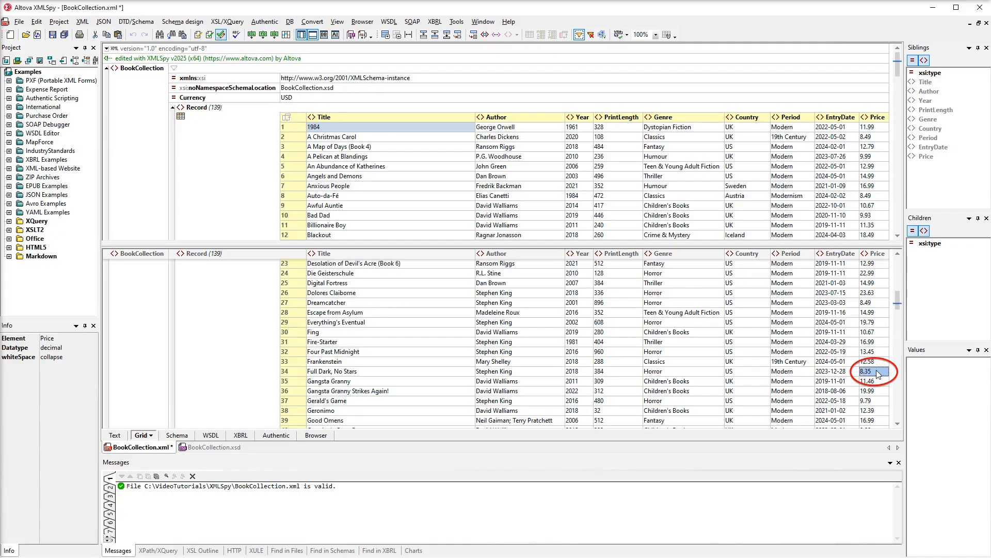